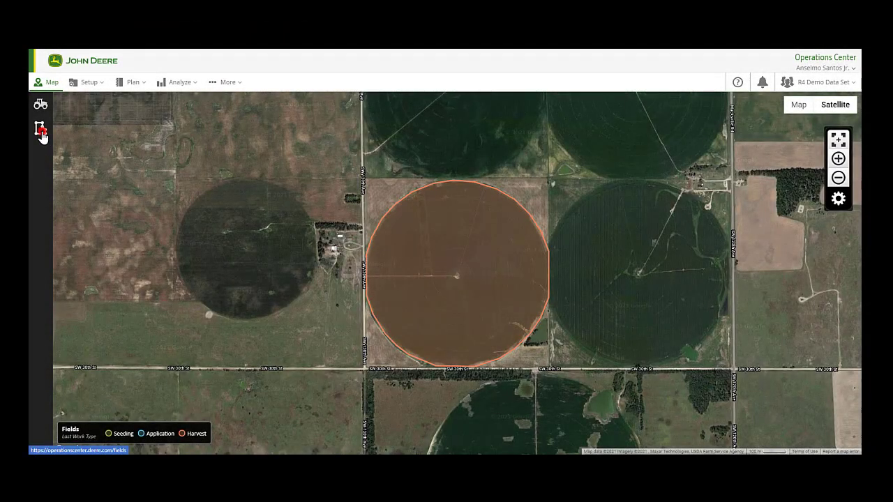
- Filter the Fields list by searching 'pivot' so only the Pivot field remains
left_click(40, 128)
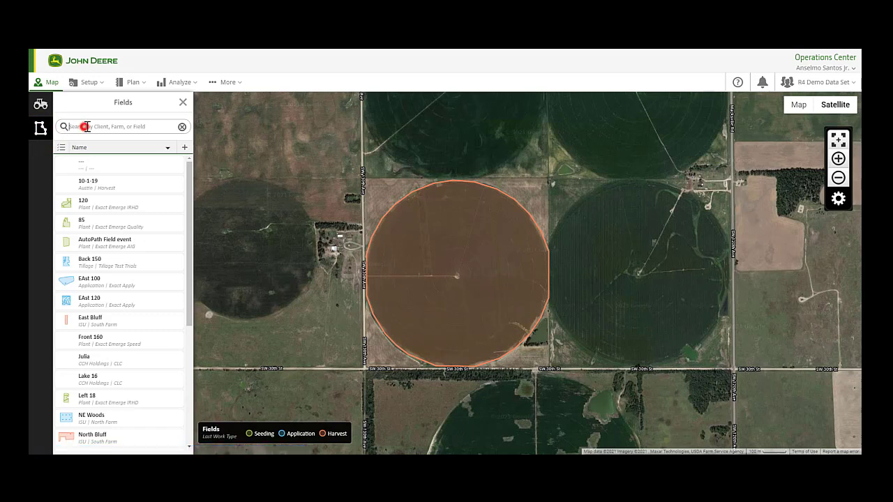
type("pivot")
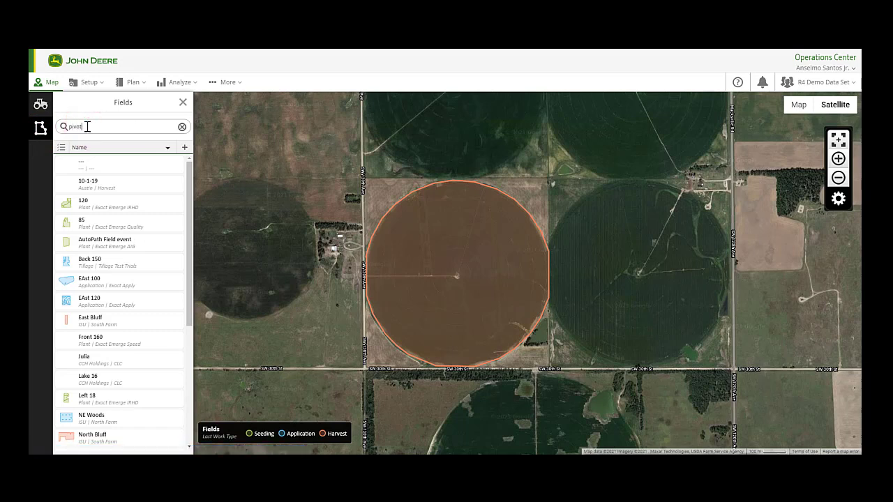
type("pivot")
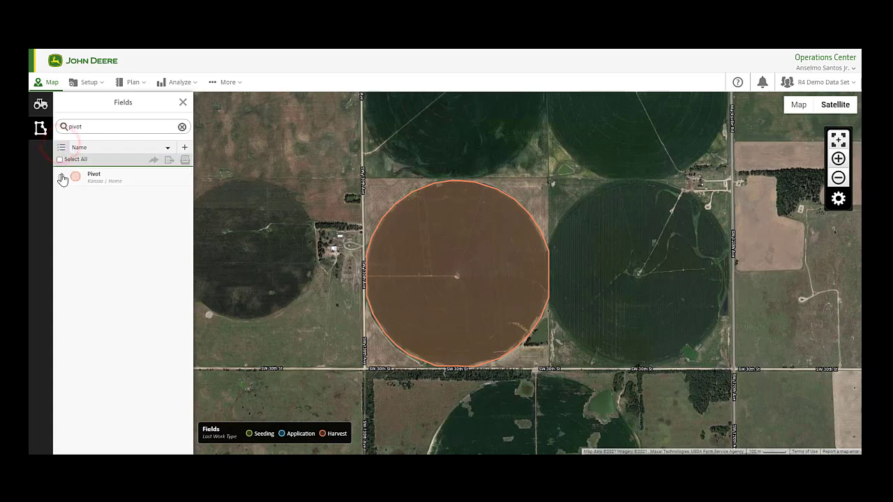
- Select Pivot and configure a Shapefile export with Boundary, as individual files per field
left_click(63, 178)
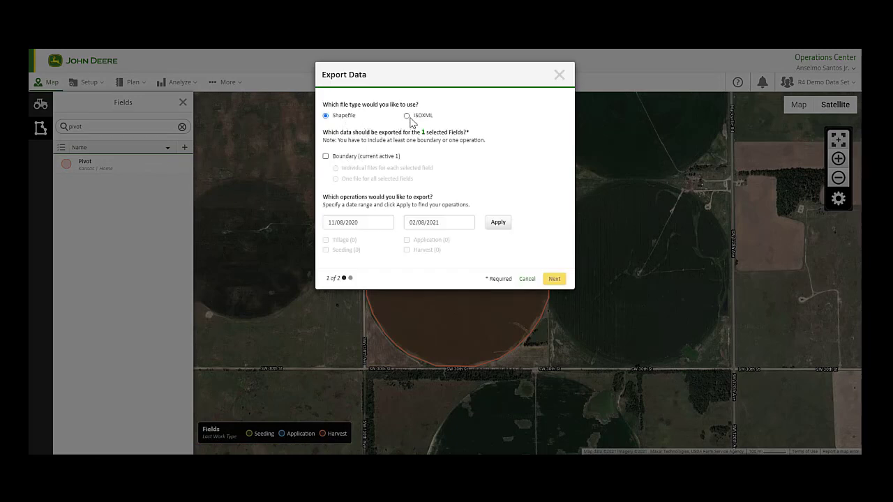
left_click(406, 116)
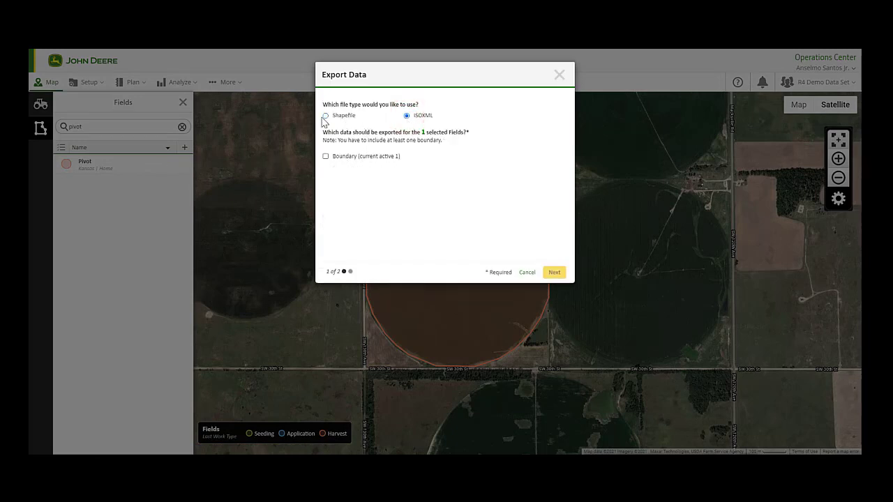
left_click(326, 115)
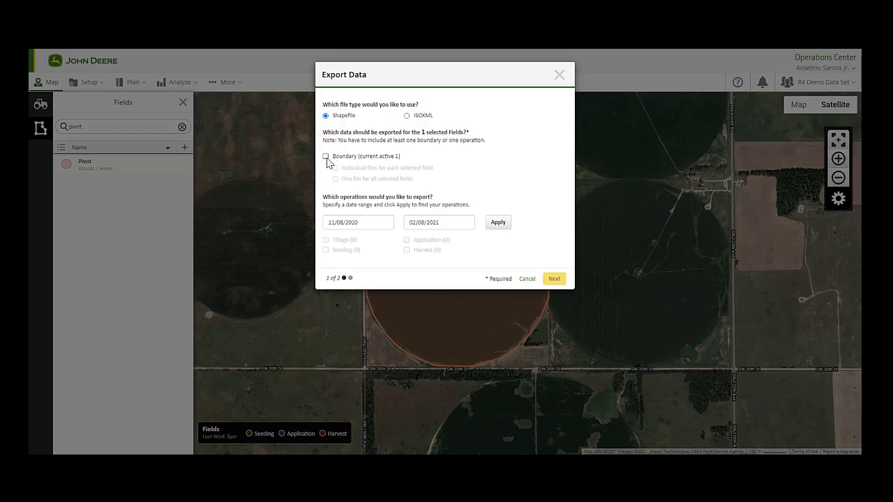
left_click(327, 157)
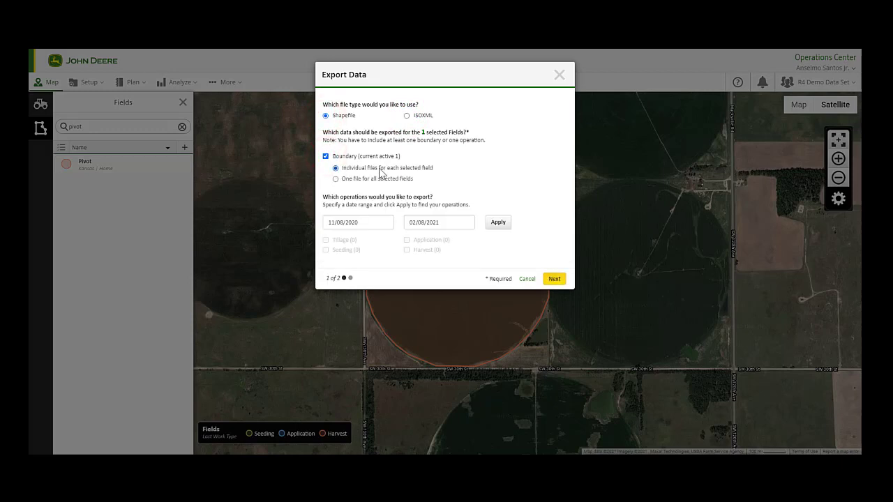
left_click(335, 179)
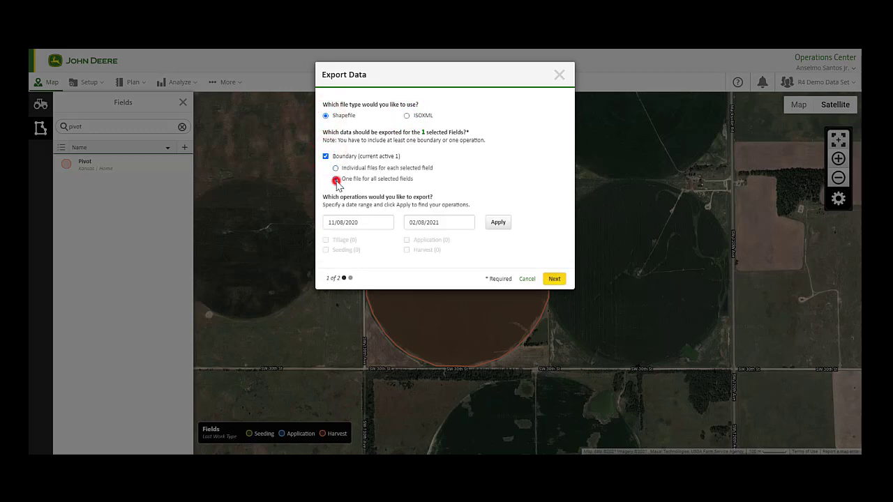
left_click(335, 179)
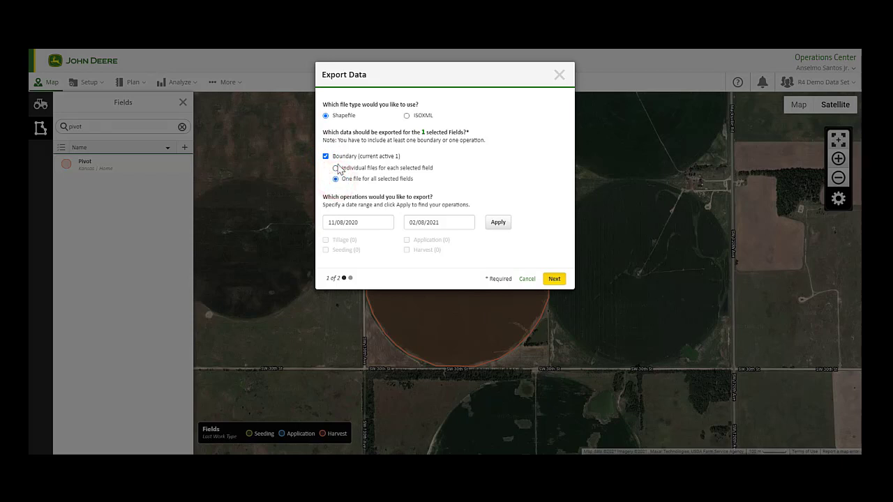
left_click(334, 167)
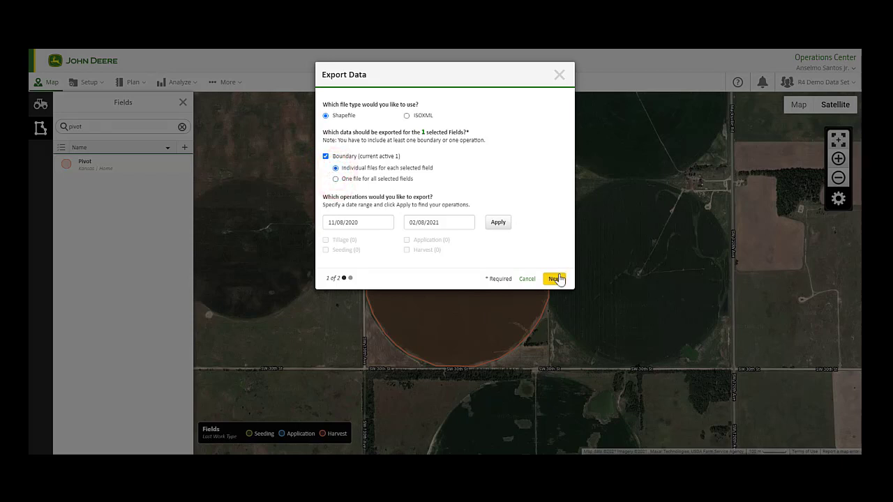
- Advance to step 2, leave WGS 84 projection and partner sending off, and run the export
left_click(554, 279)
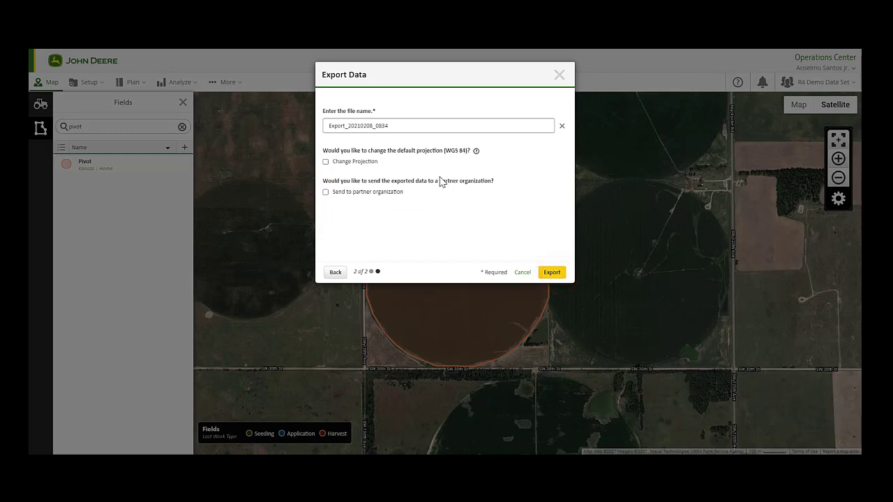
double_click(368, 126)
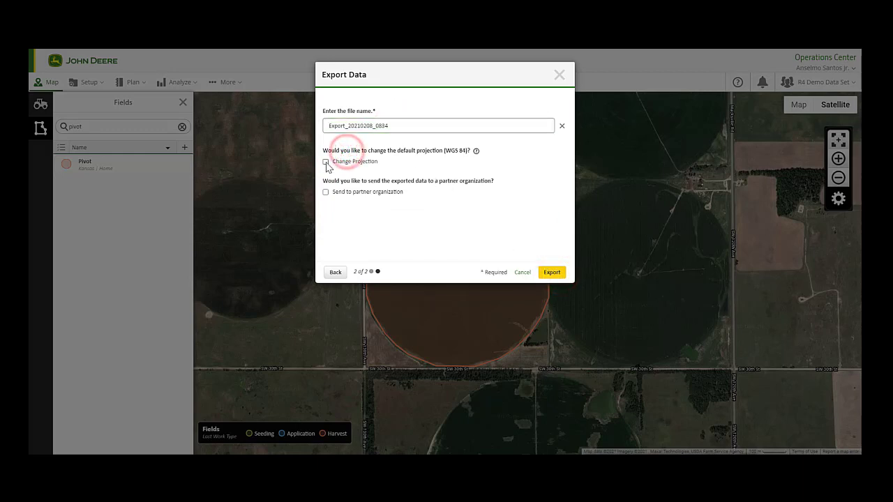
left_click(327, 162)
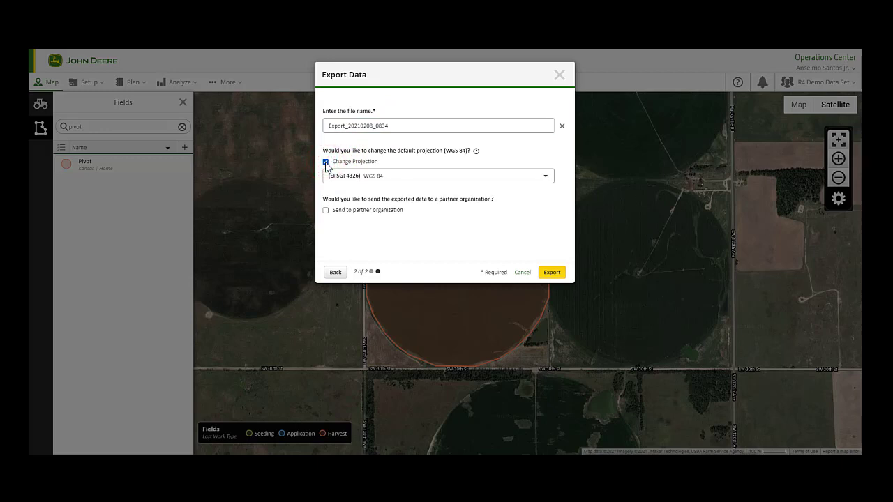
left_click(437, 176)
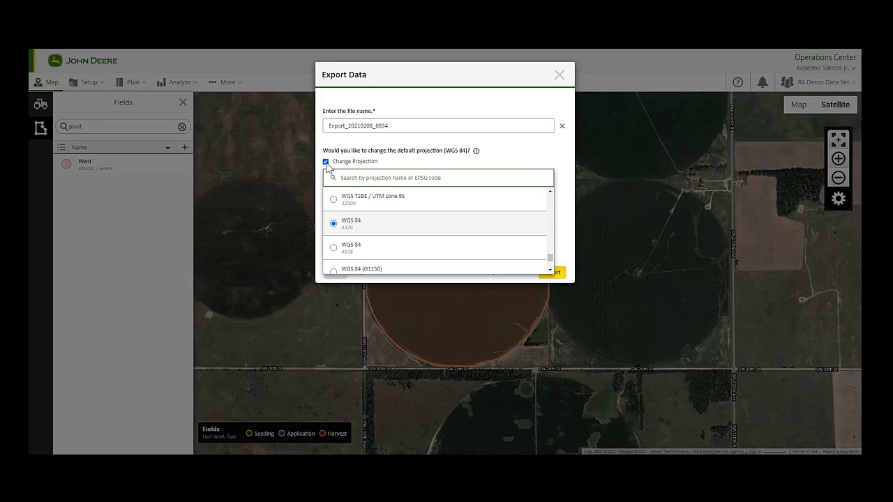
left_click(326, 162)
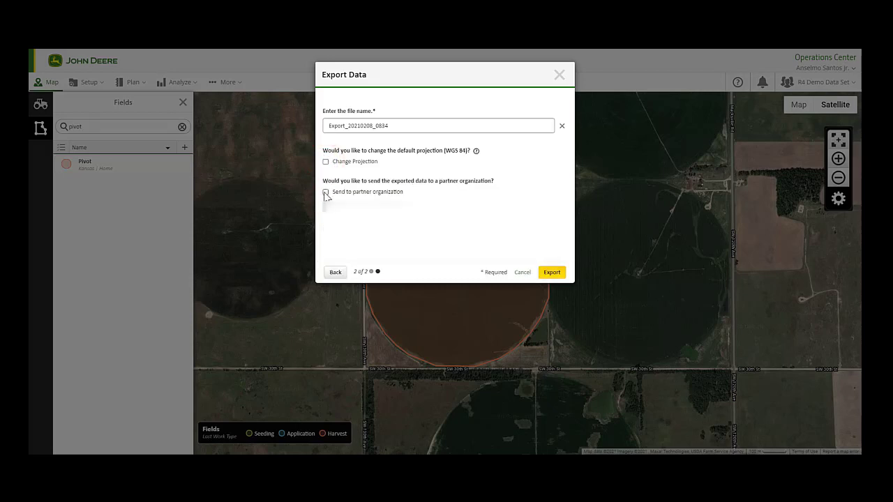
left_click(325, 192)
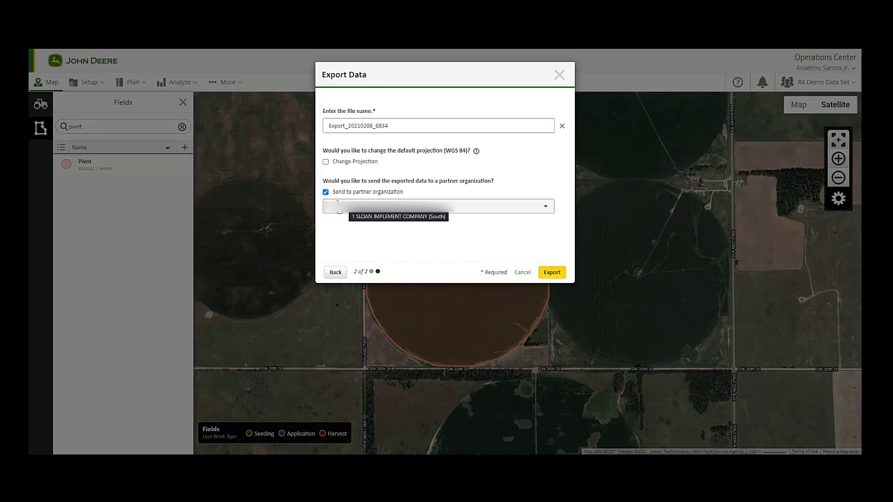
left_click(327, 192)
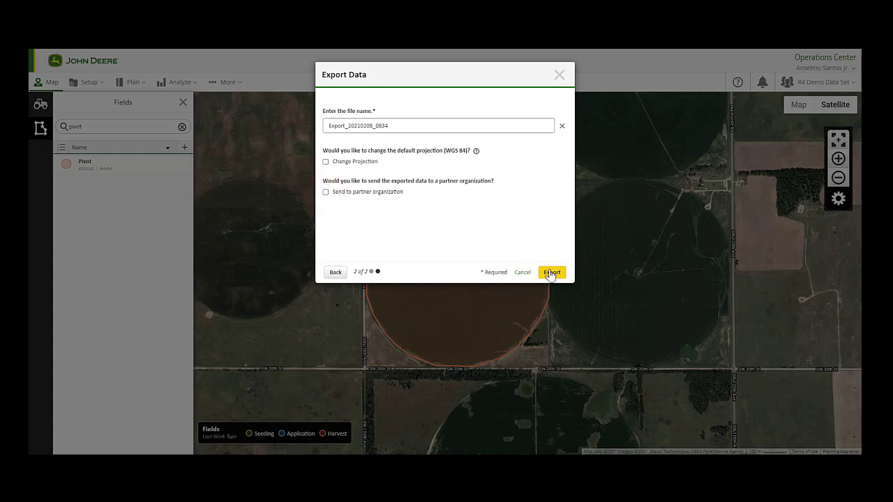
left_click(551, 272)
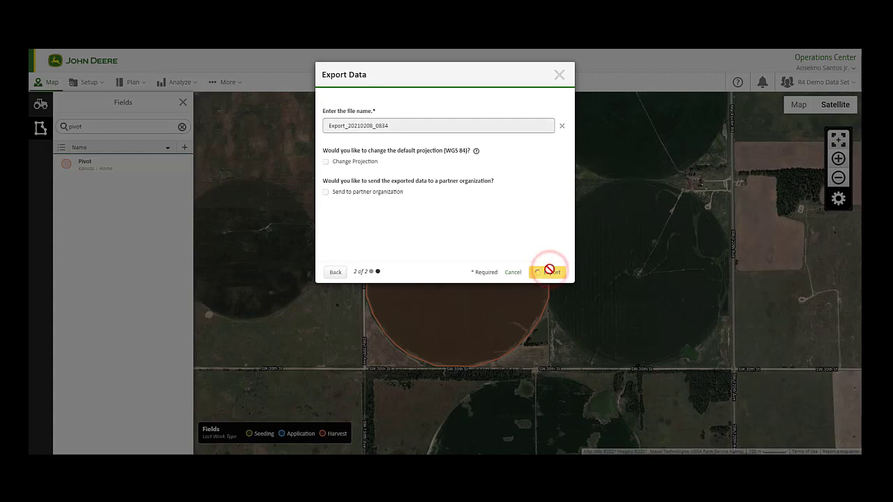
- Go back, set the operations start date to 10/01/2020 and include Harvest
left_click(334, 272)
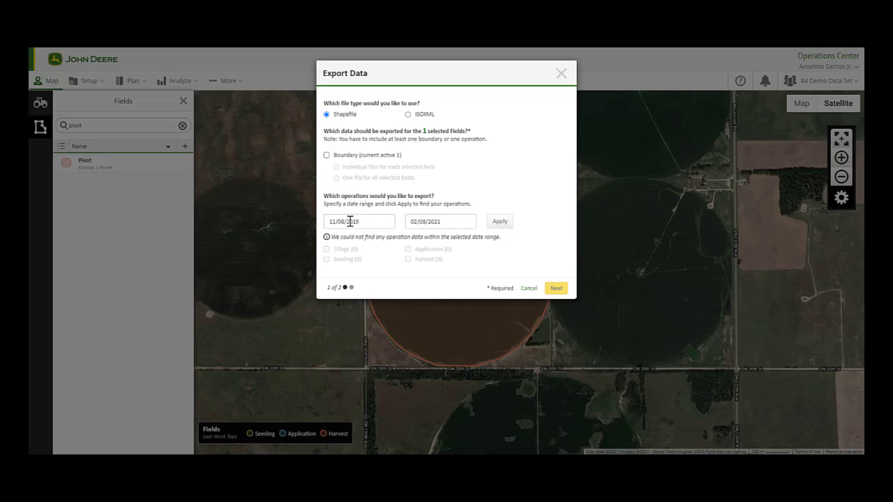
left_click(357, 221)
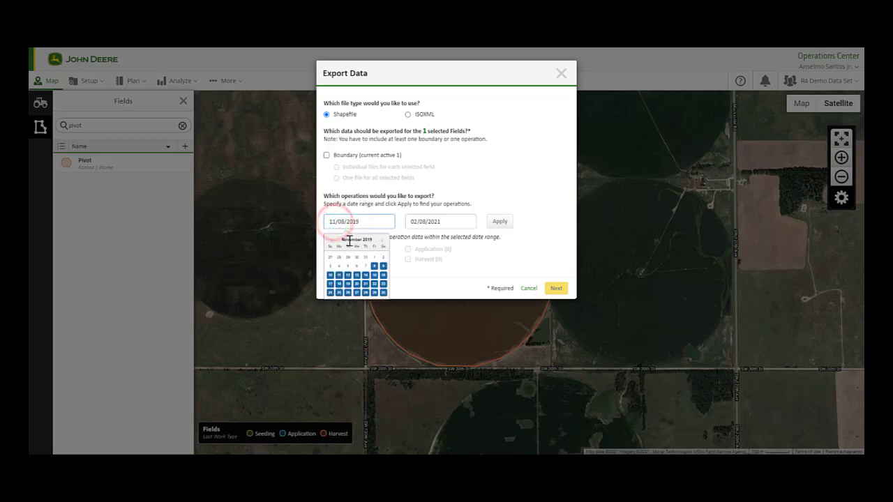
left_click(334, 239)
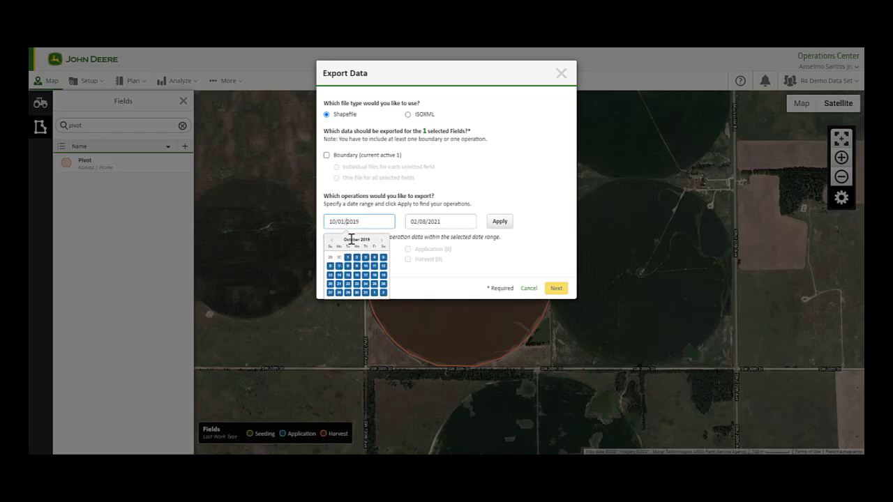
left_click(499, 220)
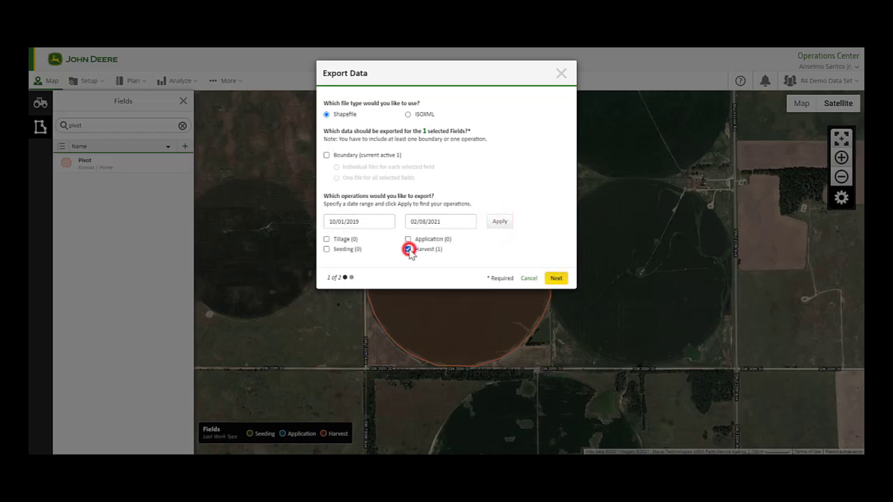
left_click(407, 248)
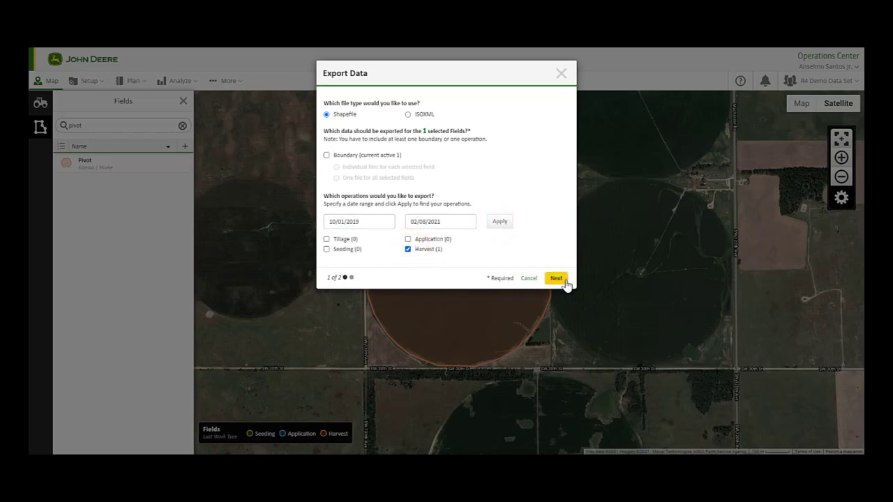
- Submit the harvest export with default projection and no partner, then go to Files
left_click(555, 278)
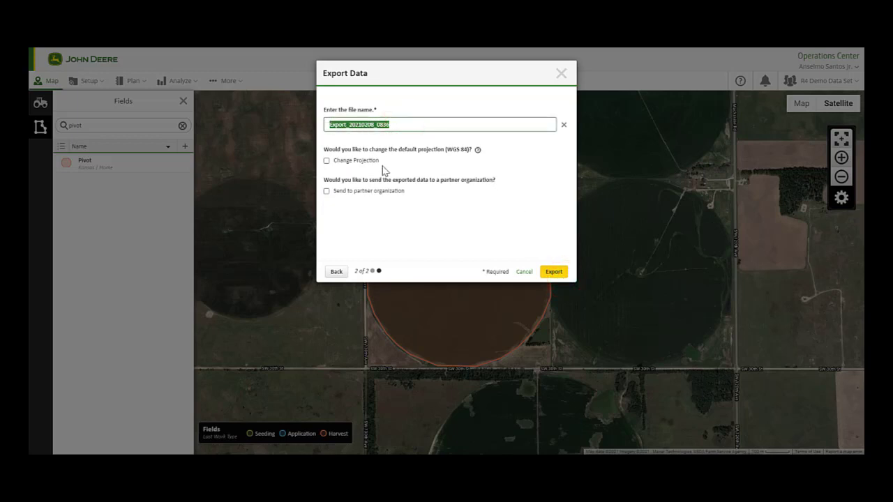
left_click(326, 193)
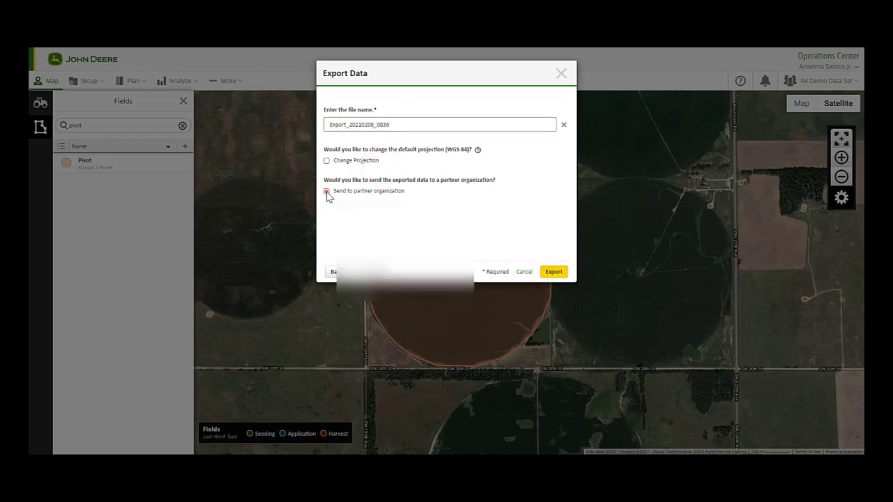
left_click(327, 191)
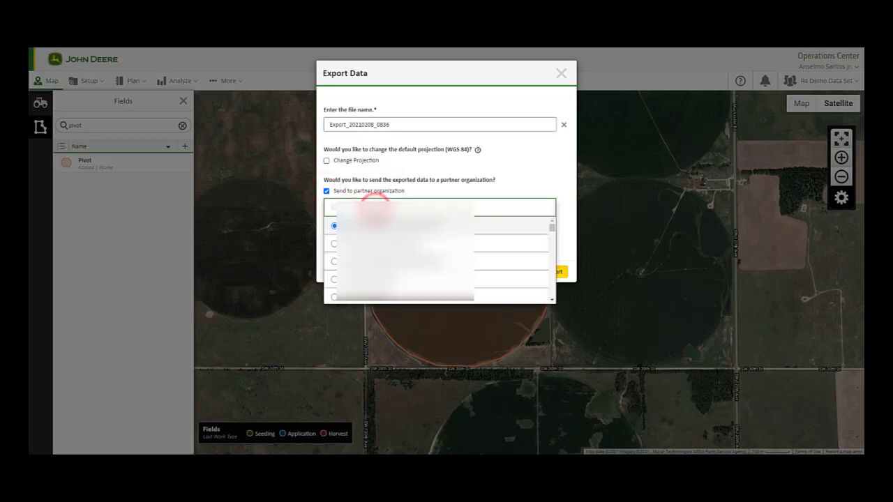
left_click(326, 191)
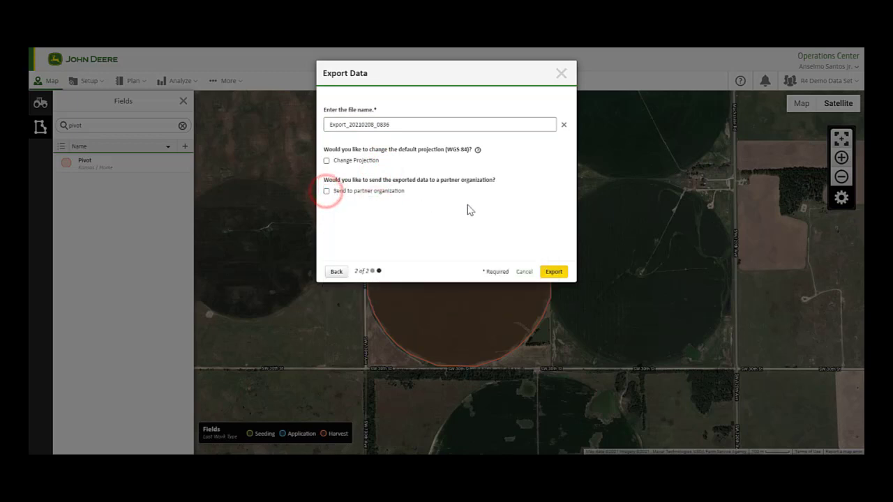
left_click(552, 270)
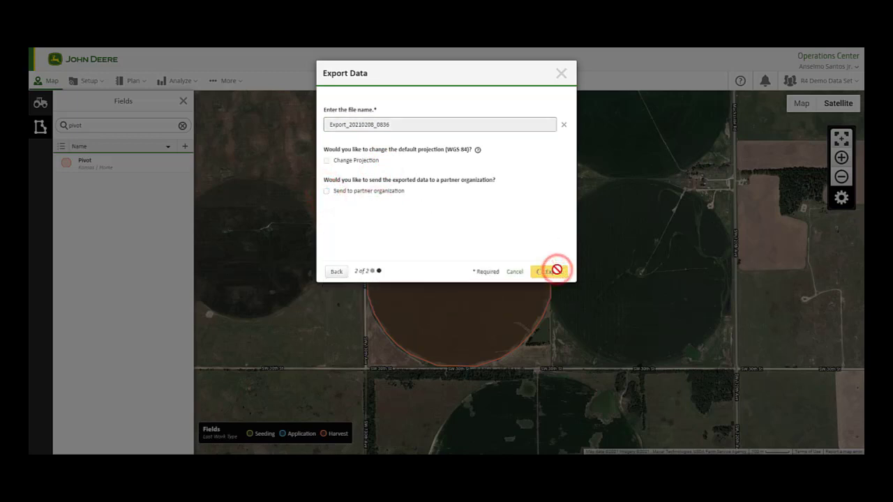
left_click(555, 271)
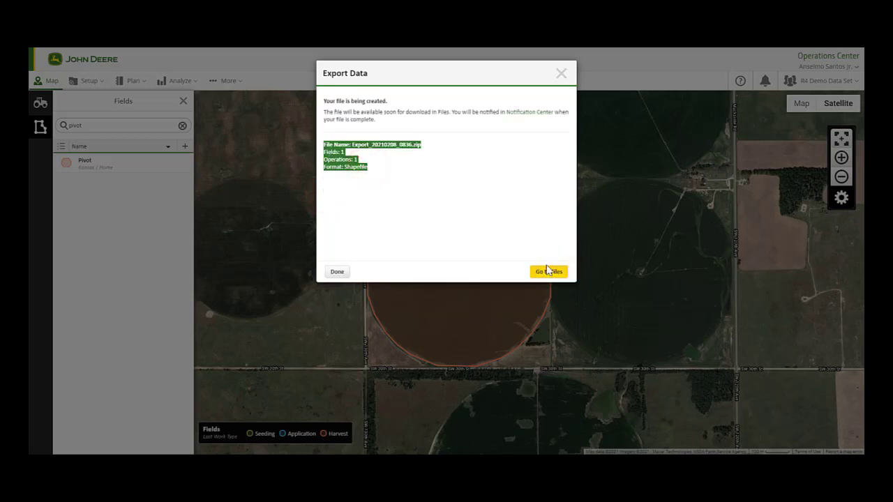
left_click(548, 271)
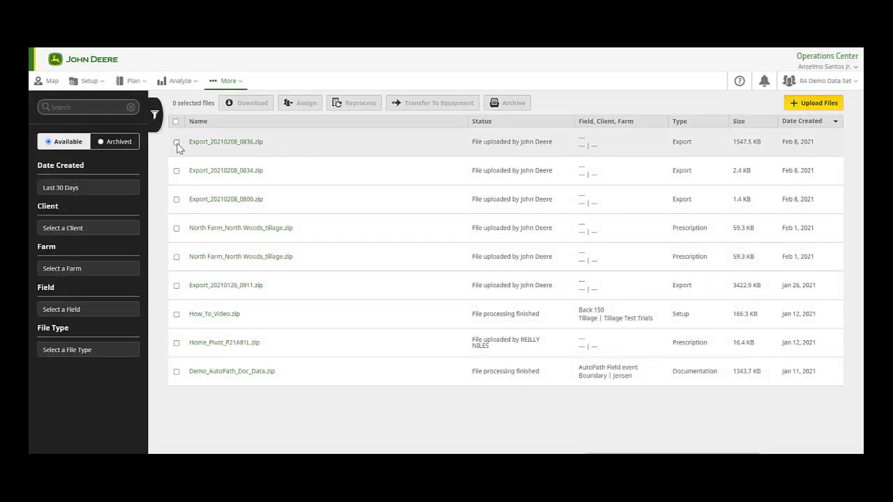
- Select Export_20210208_0836.zip and start assigning it to a partner
left_click(176, 142)
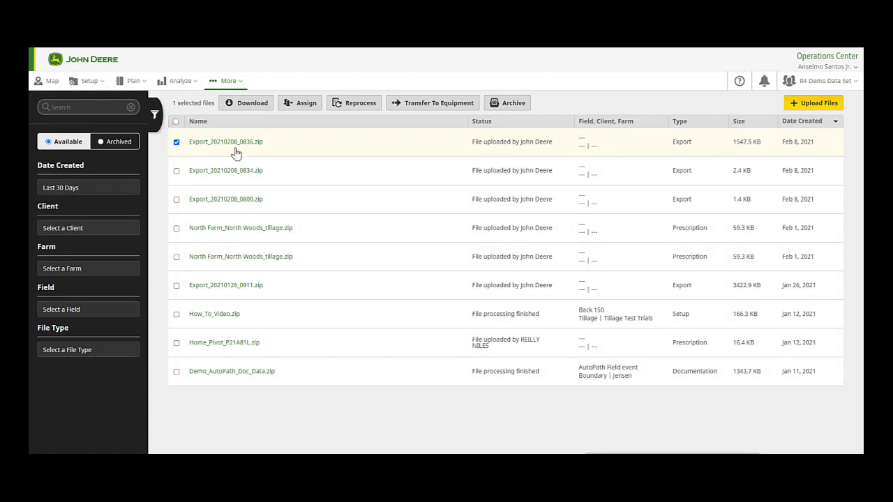
left_click(299, 103)
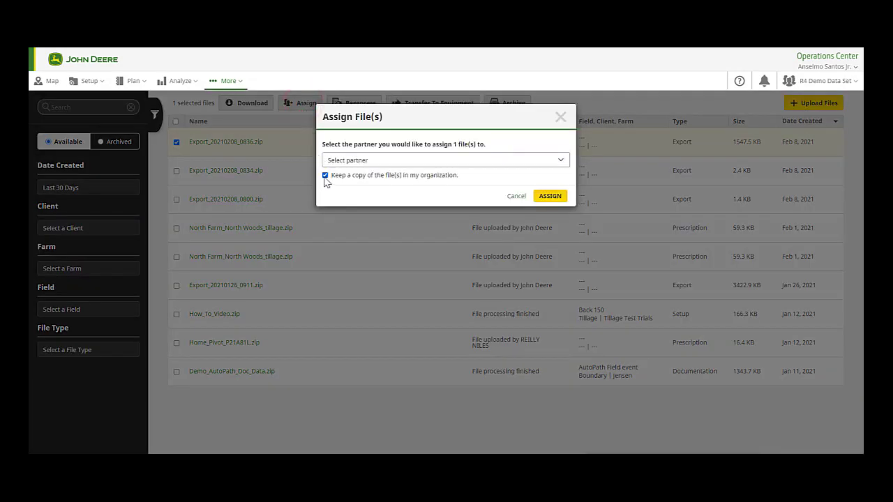
- Assign the file to John Deere Farms (found via 'jo') while keeping a copy in my organization
left_click(325, 176)
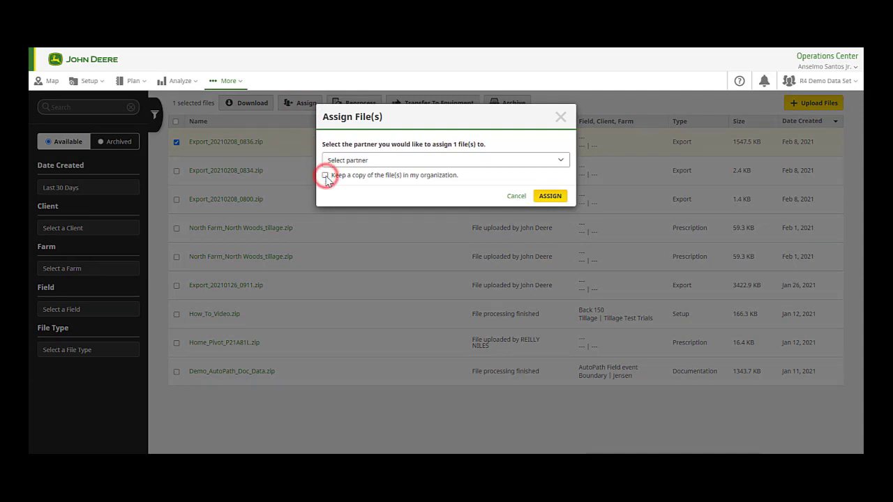
left_click(326, 175)
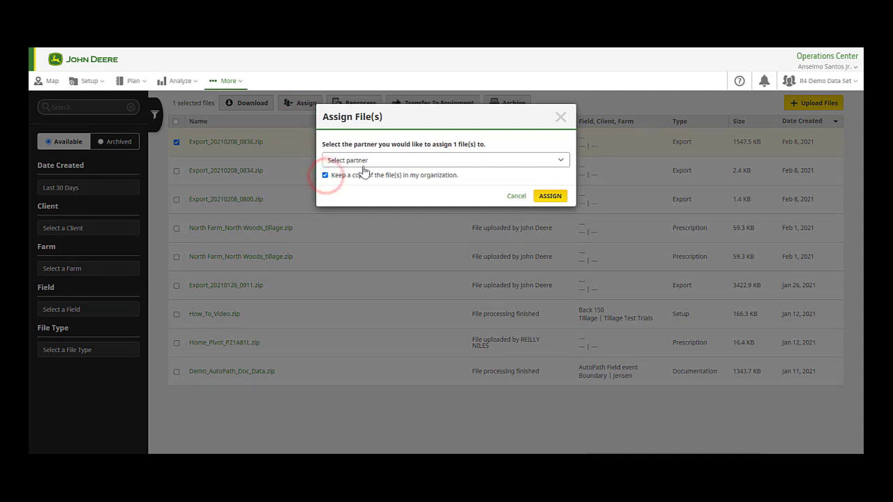
left_click(443, 159)
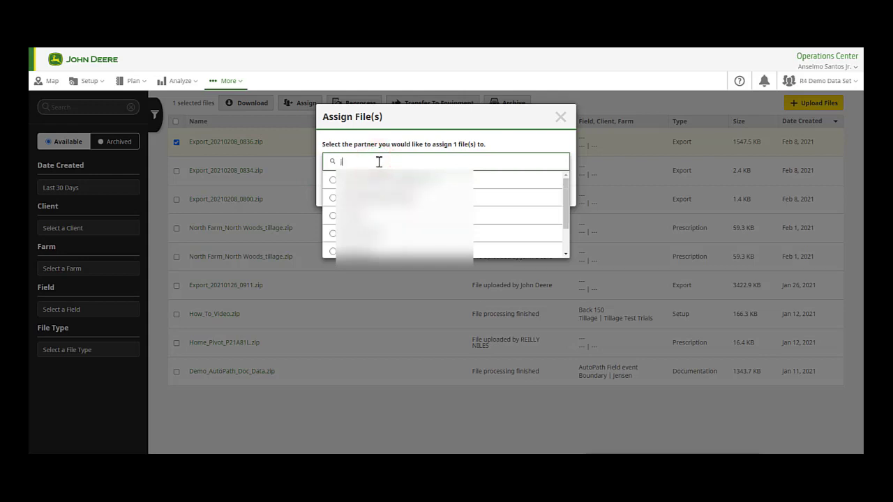
type("jo")
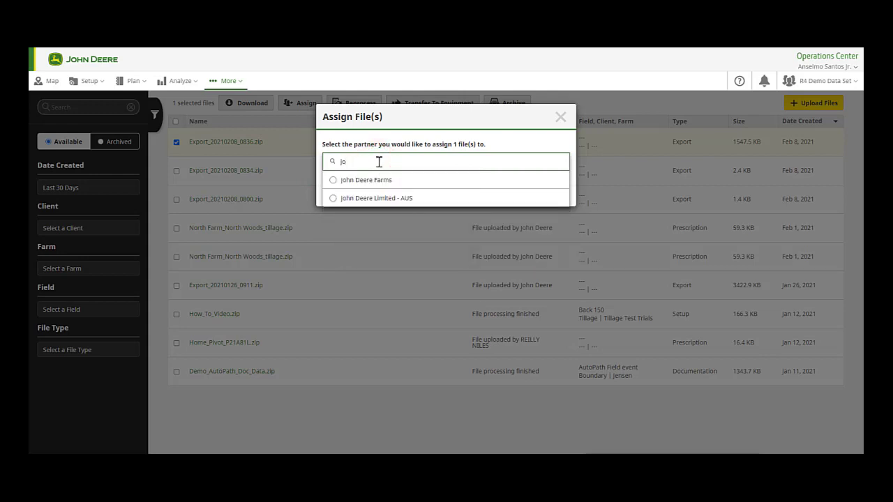
left_click(366, 178)
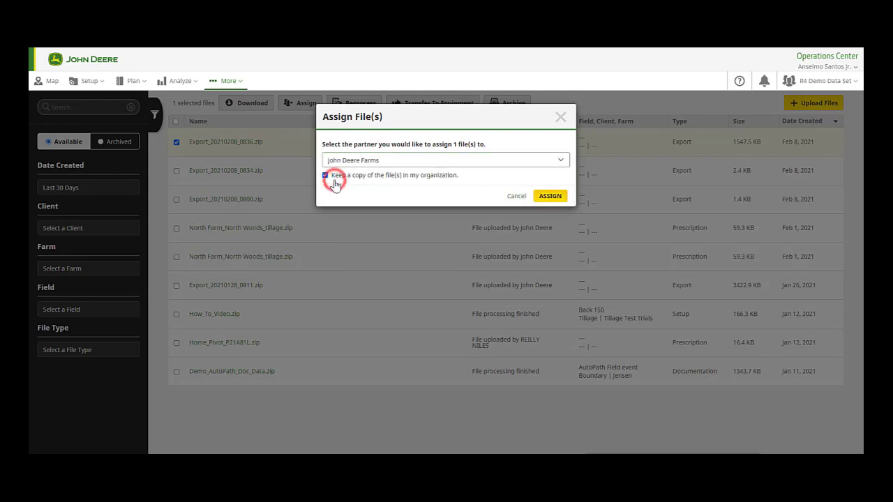
mouse_move(549, 198)
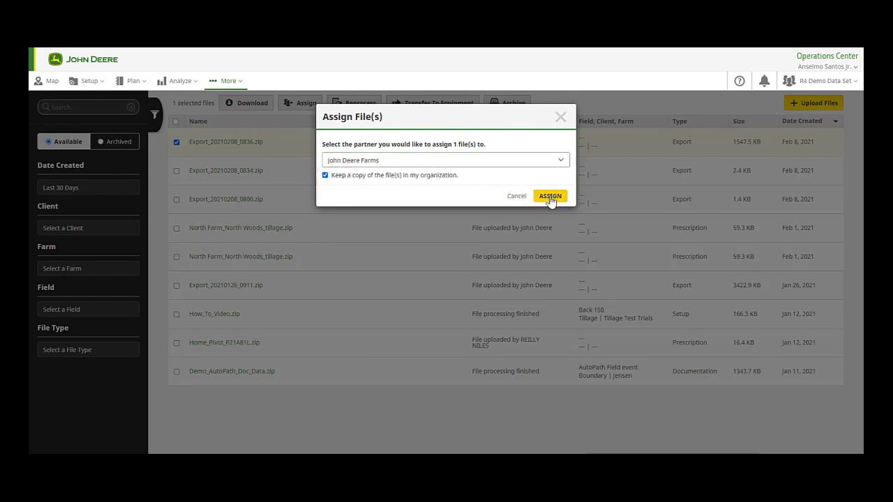
left_click(549, 195)
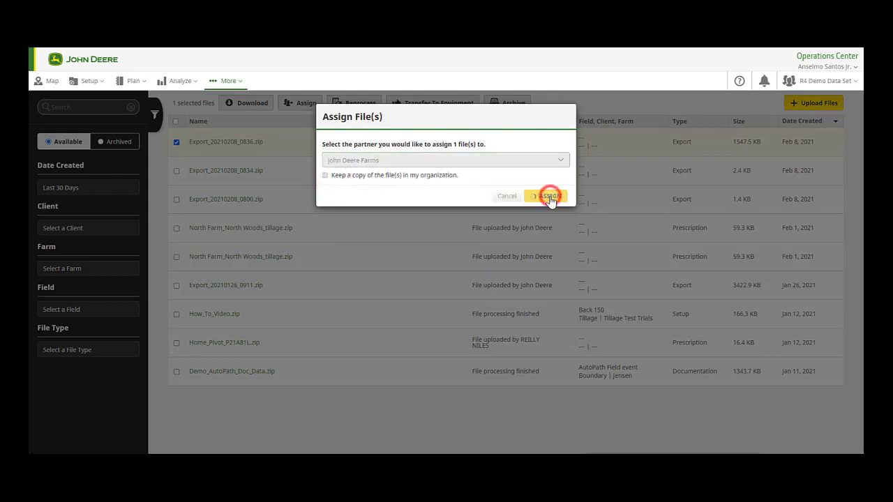
left_click(548, 195)
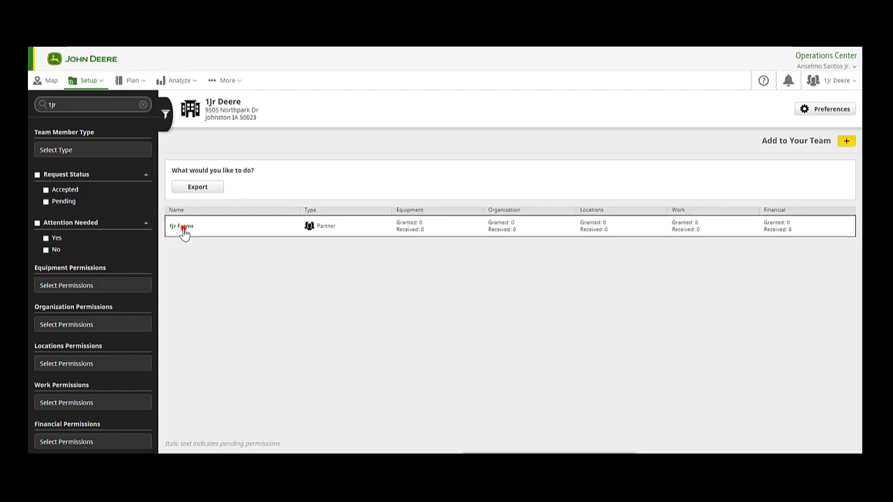
- For 1jr Farms, request Equipment level 1 with Remote Display and Setup File Creator, Locations level 1, and save
left_click(182, 225)
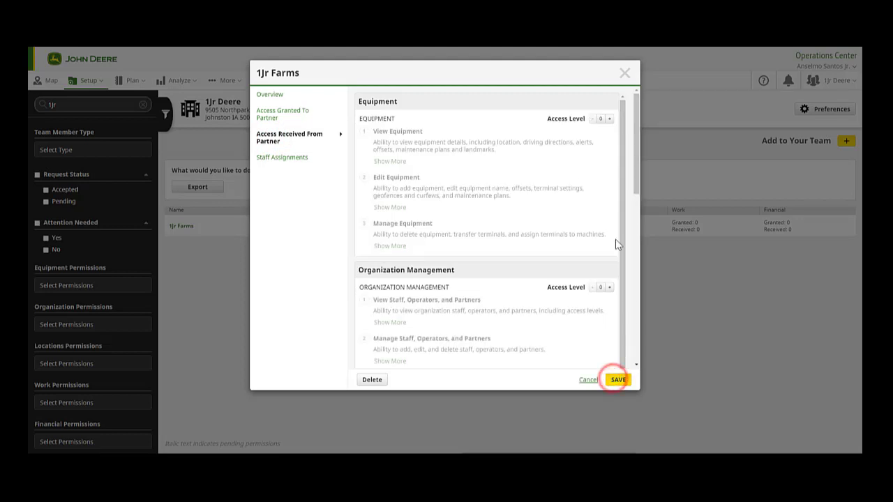
left_click(611, 118)
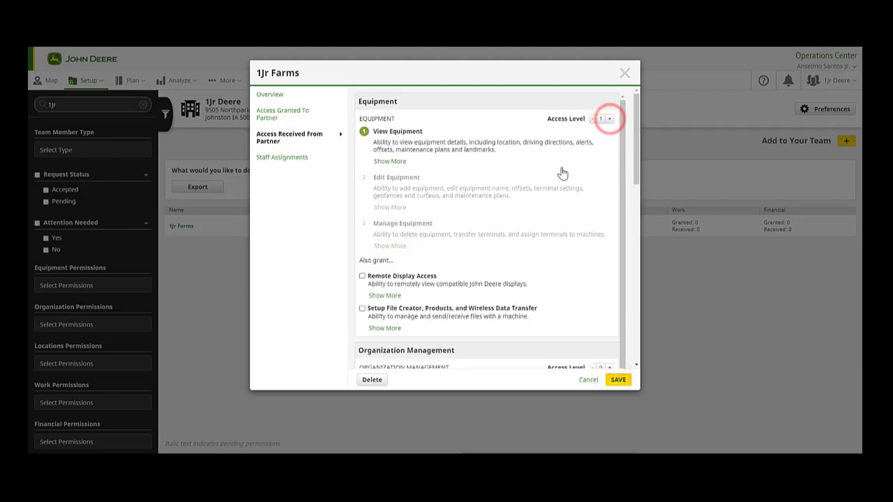
left_click(361, 277)
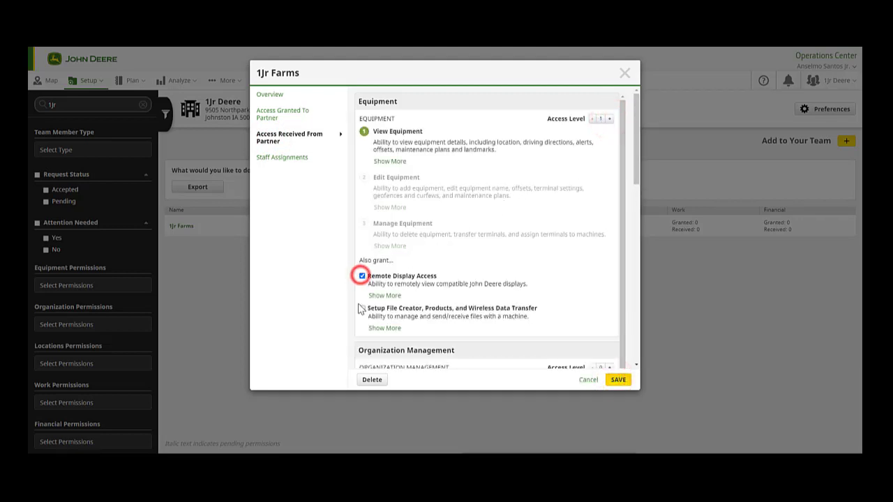
left_click(357, 308)
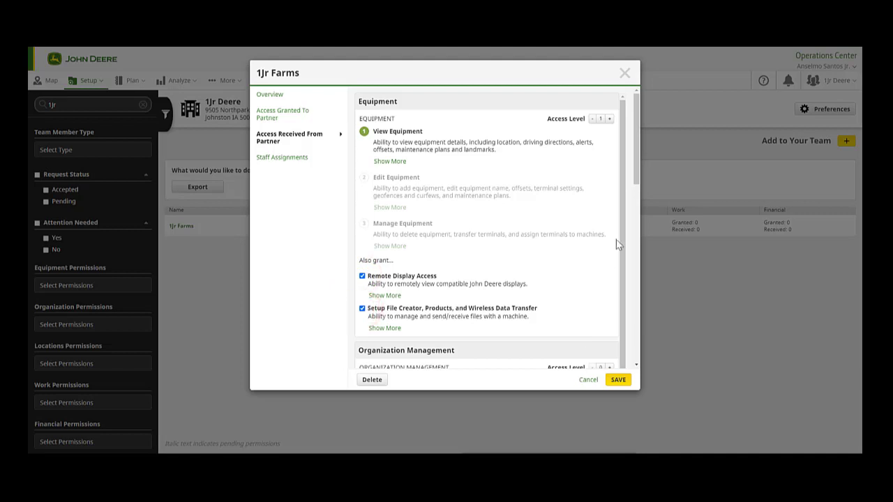
scroll("down", 3)
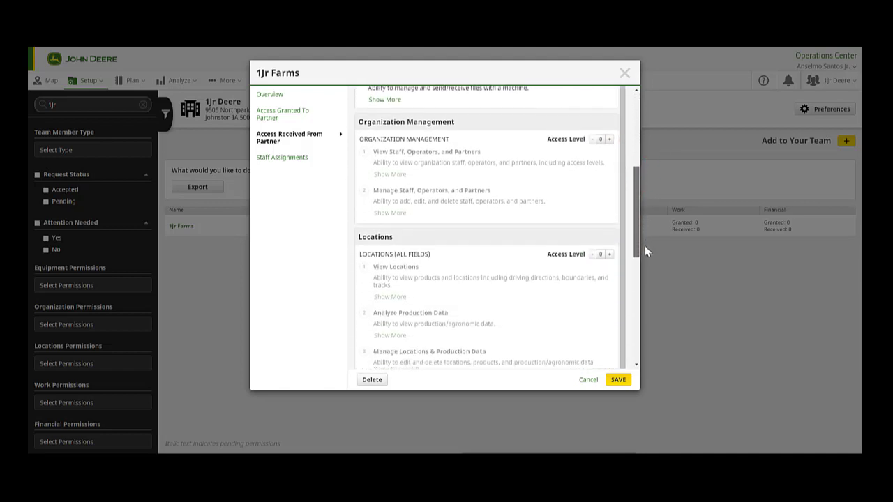
left_click(611, 212)
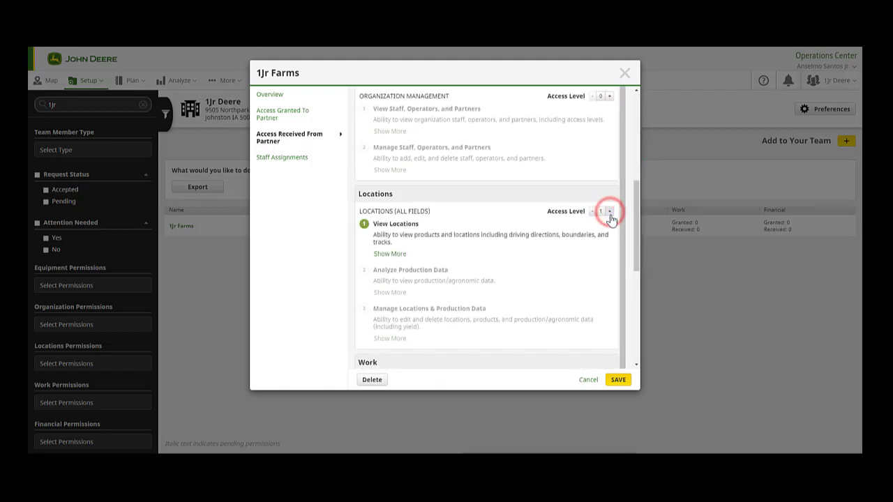
left_click(617, 379)
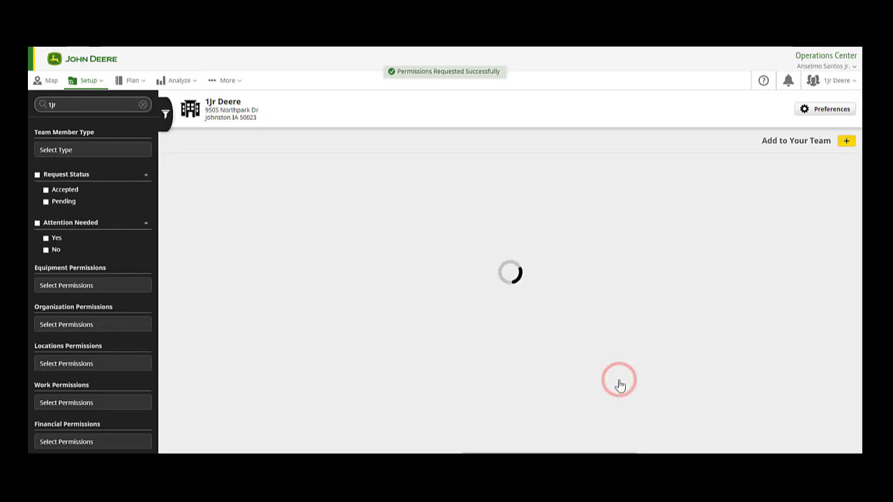
- Add staff members to 1jr Farms under Staff Assignments and close the partner details
left_click(179, 224)
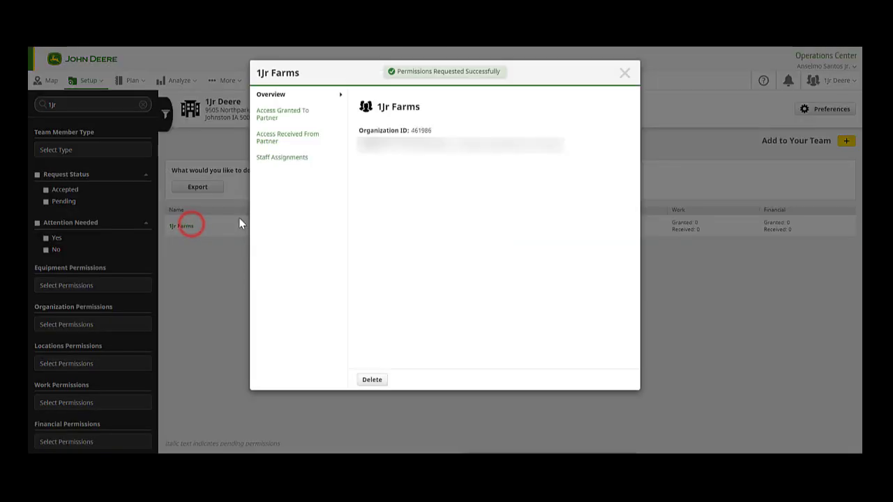
left_click(282, 156)
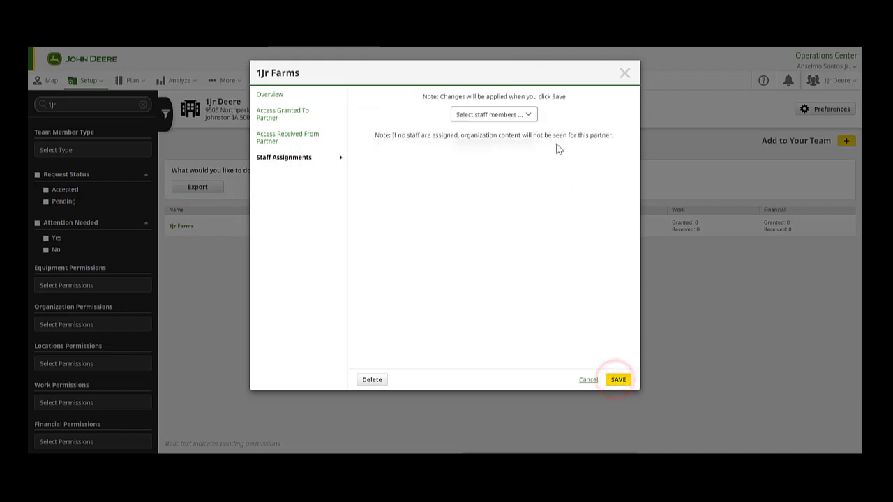
left_click(493, 114)
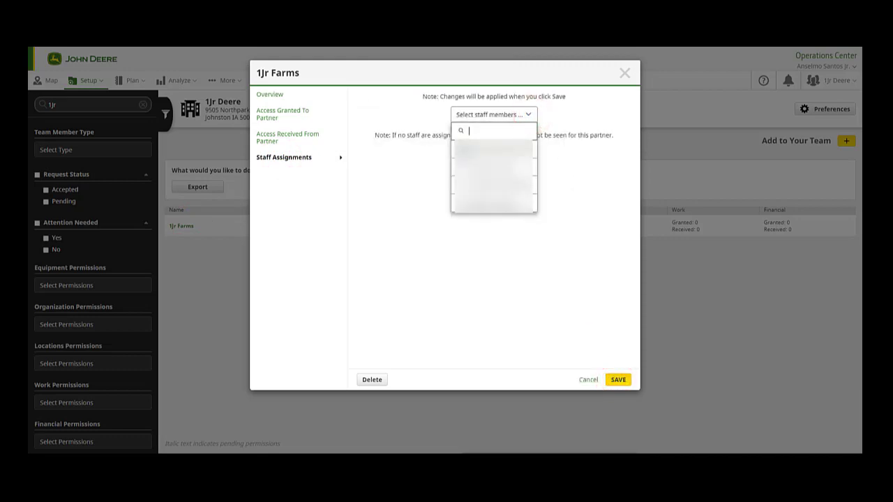
left_click(618, 380)
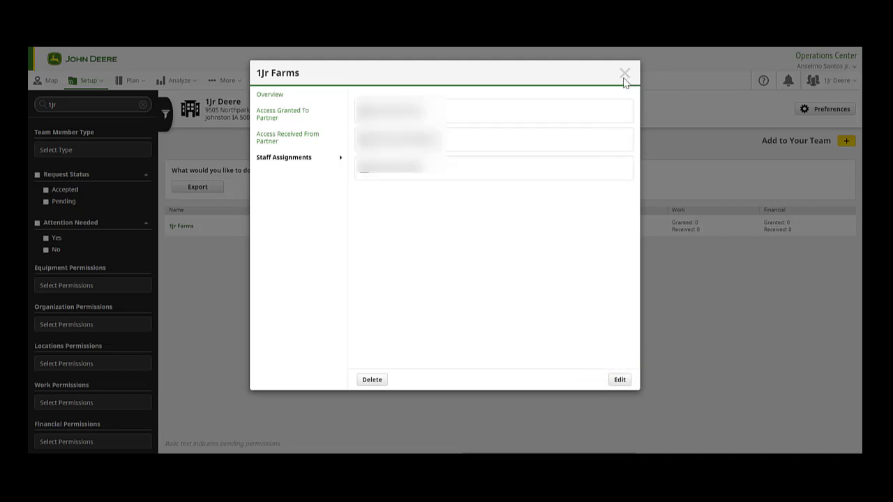
left_click(619, 72)
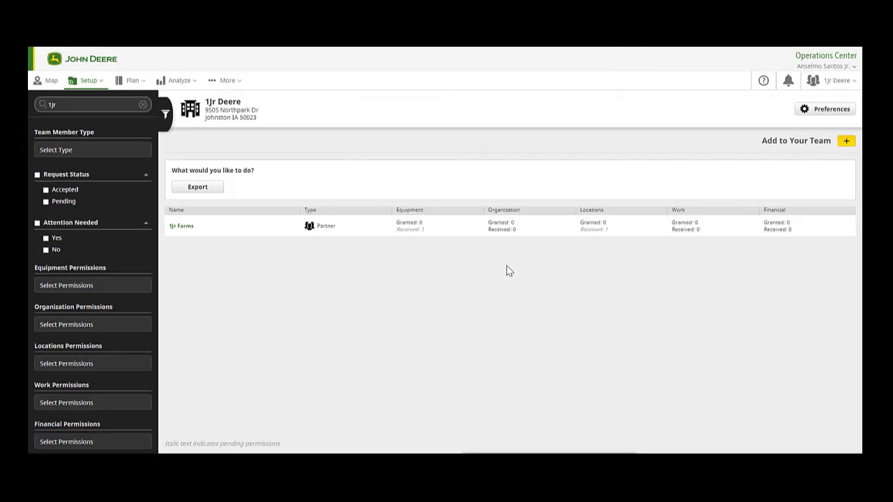